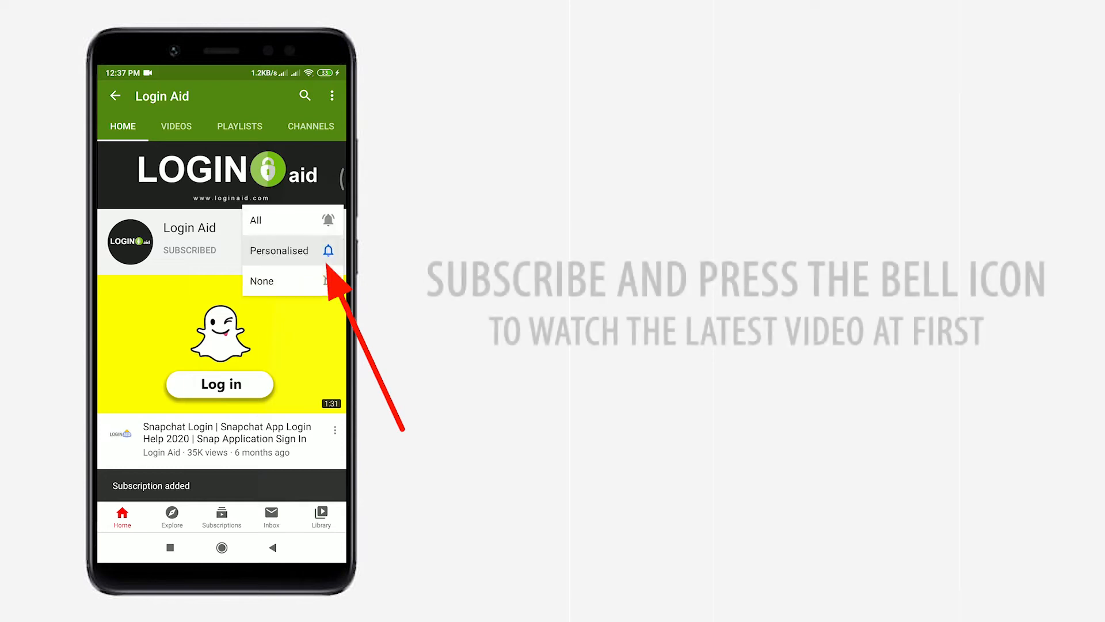
Step: Switch from the YouTube intro to the Google image results for 'best buy sign in'
click(256, 220)
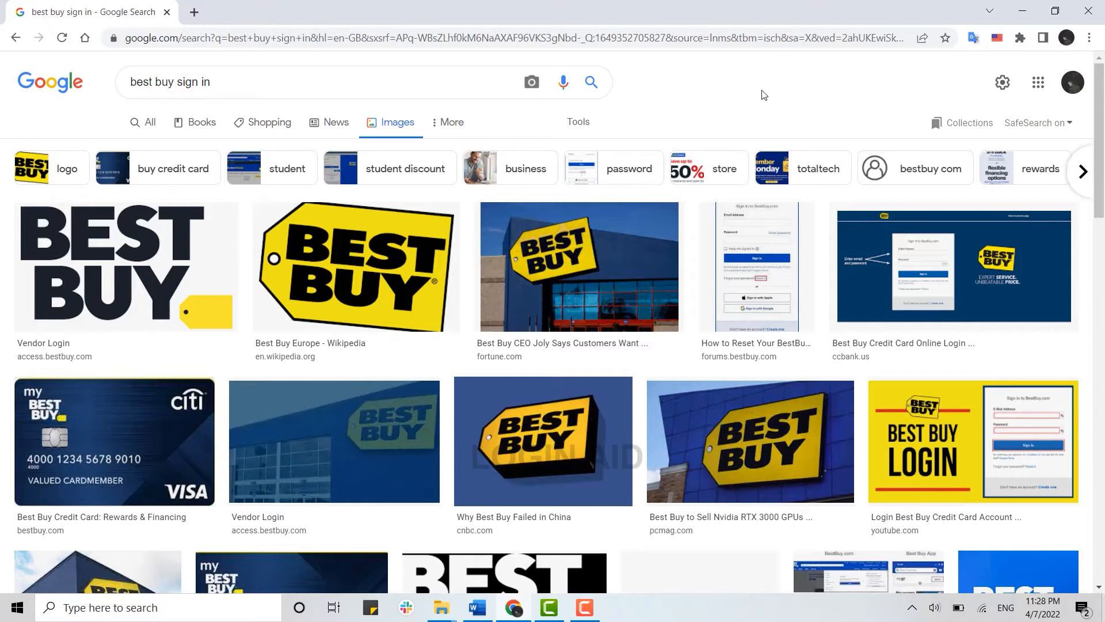
mouse_move(345, 129)
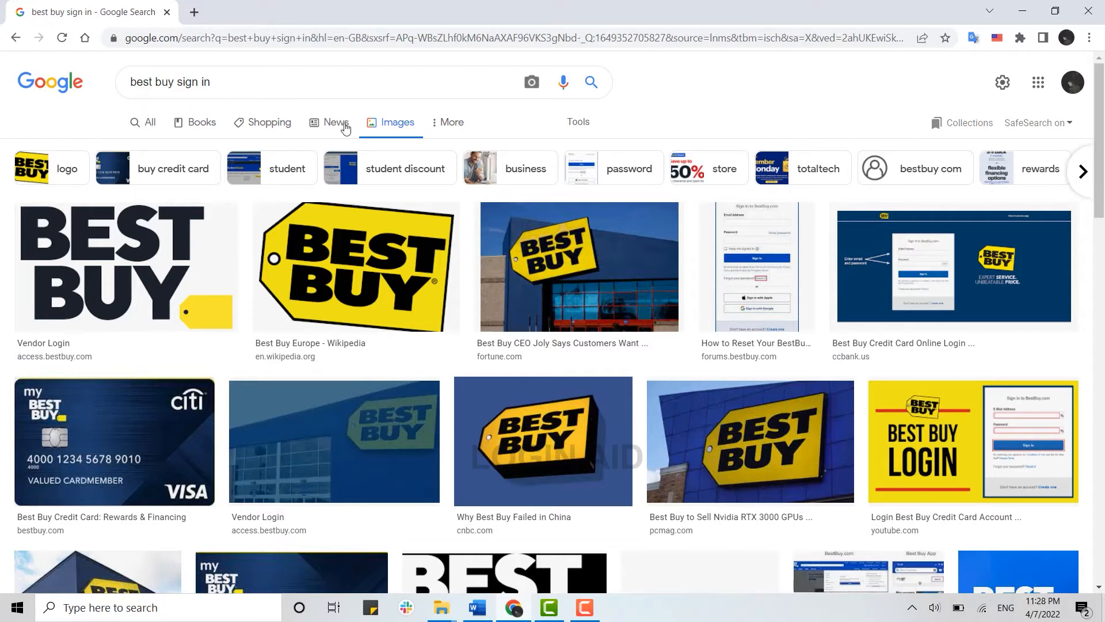
Step: Load bestbuy.com in a new browser tab
click(193, 12)
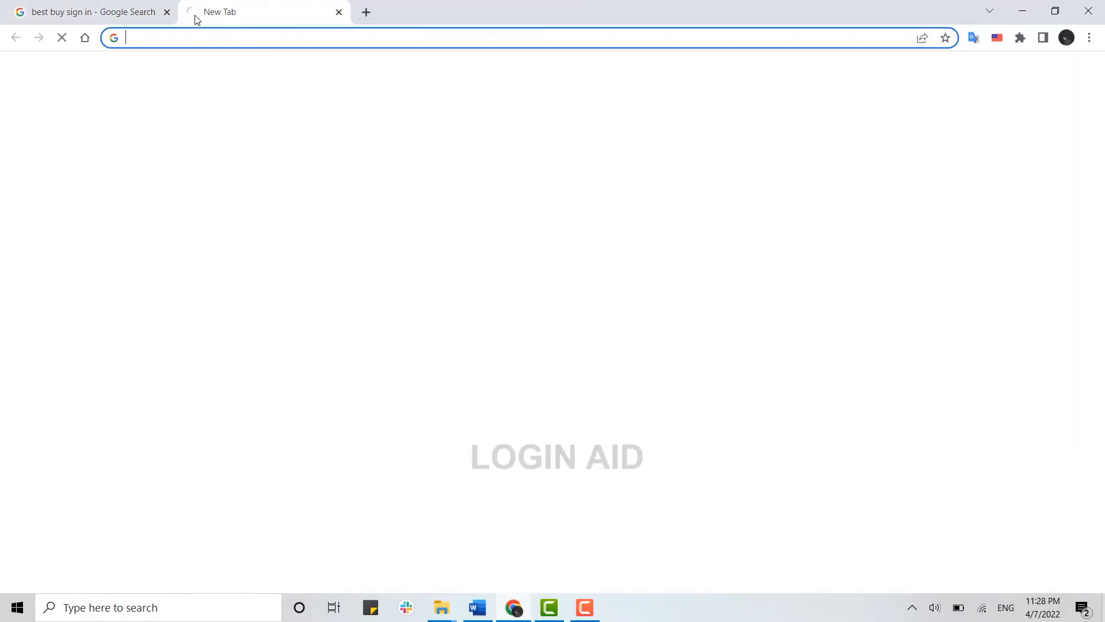
text(bestbuy.com)
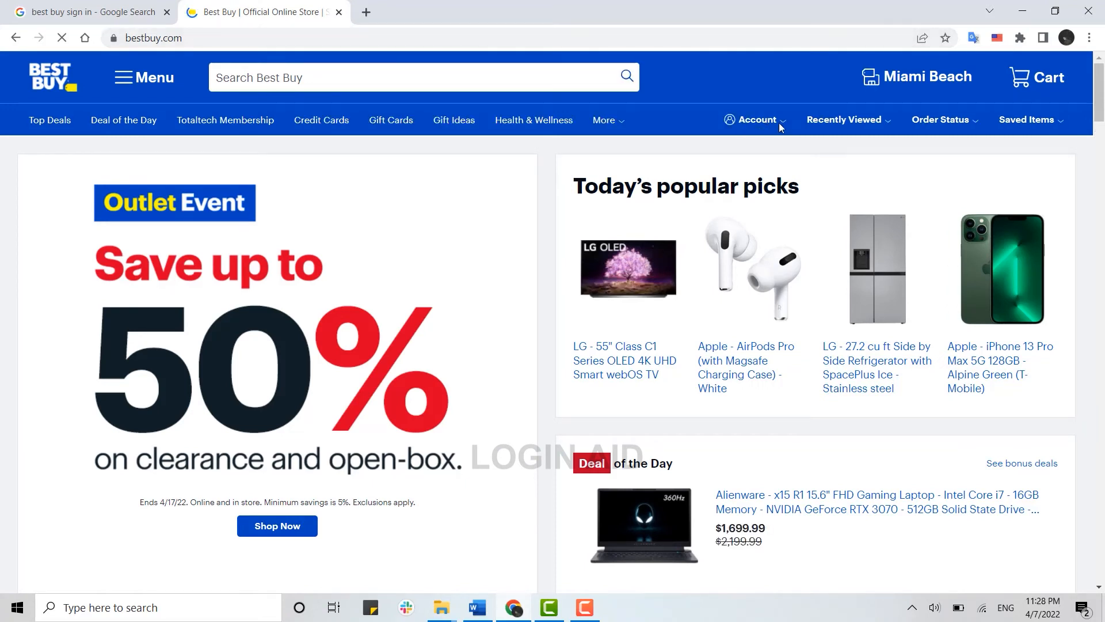
Step: Reach the 'Sign In to Best Buy' page from the header Account menu
click(753, 118)
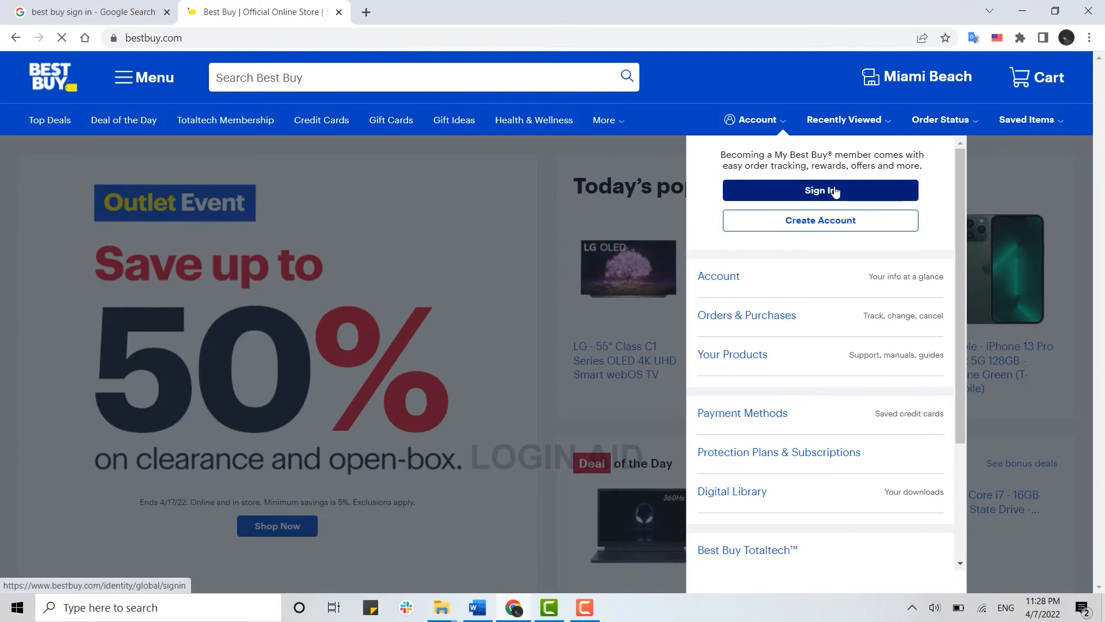
click(820, 190)
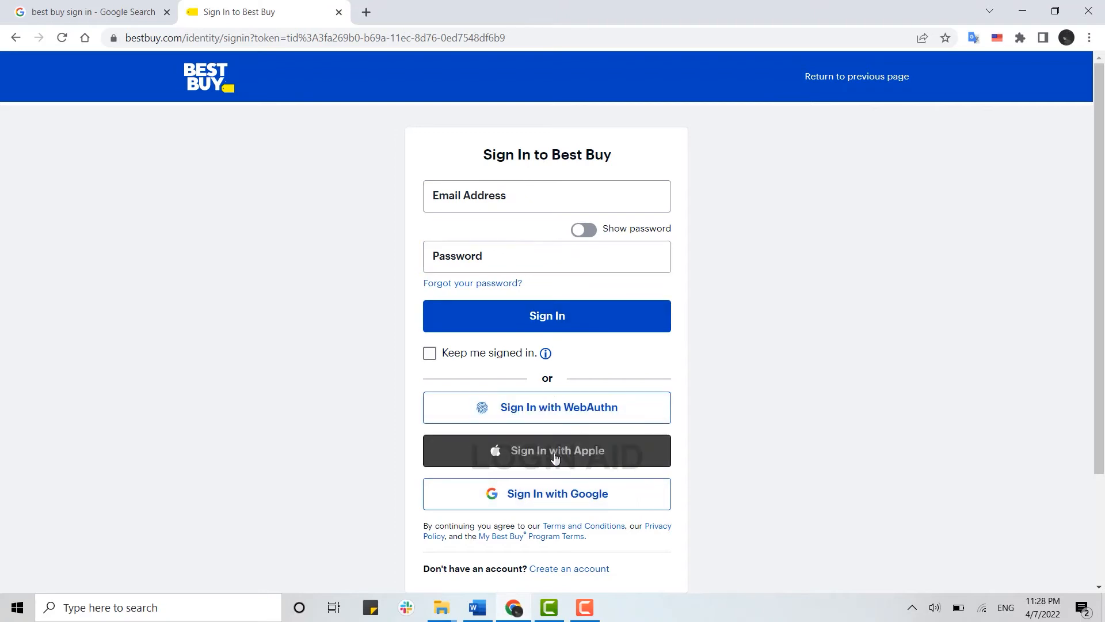
click(545, 494)
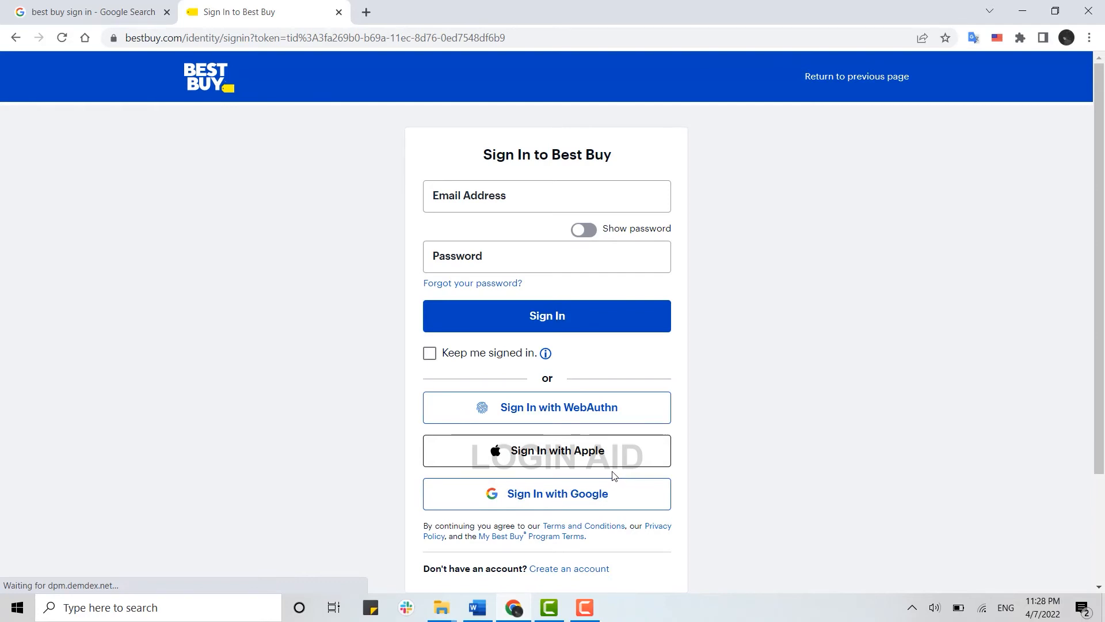
mouse_move(612, 493)
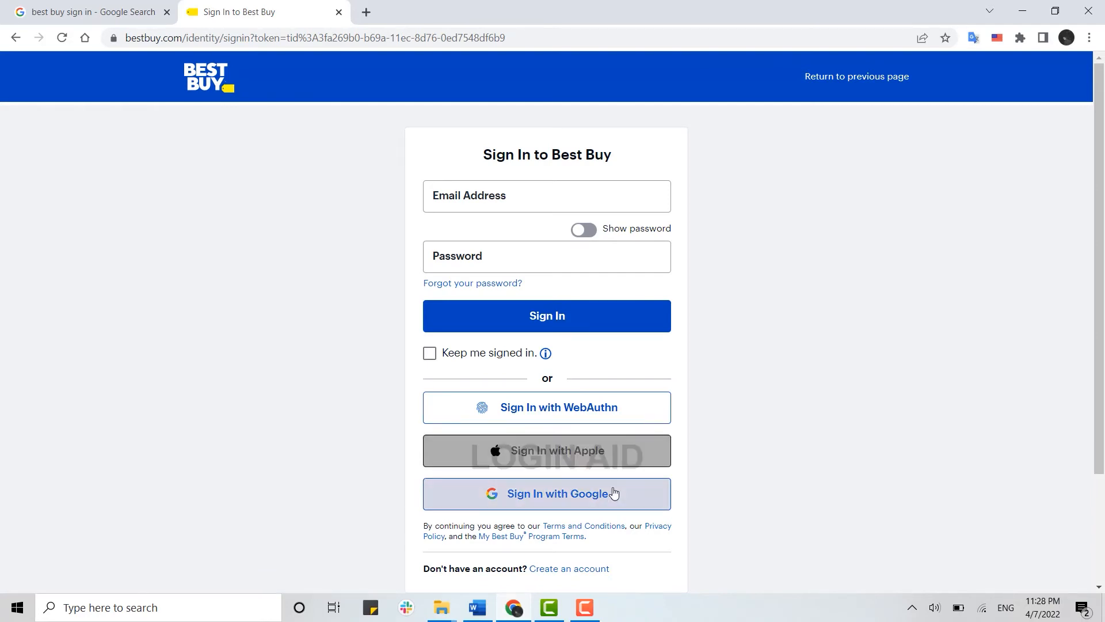
Step: Sign in using the saved autofill email and password
click(546, 195)
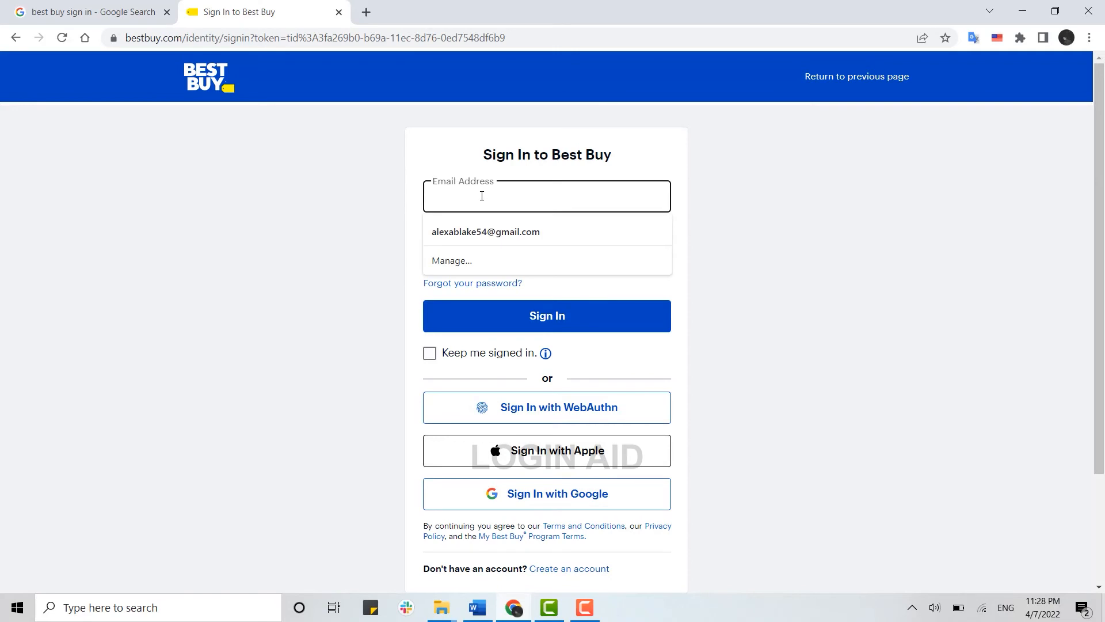
click(485, 231)
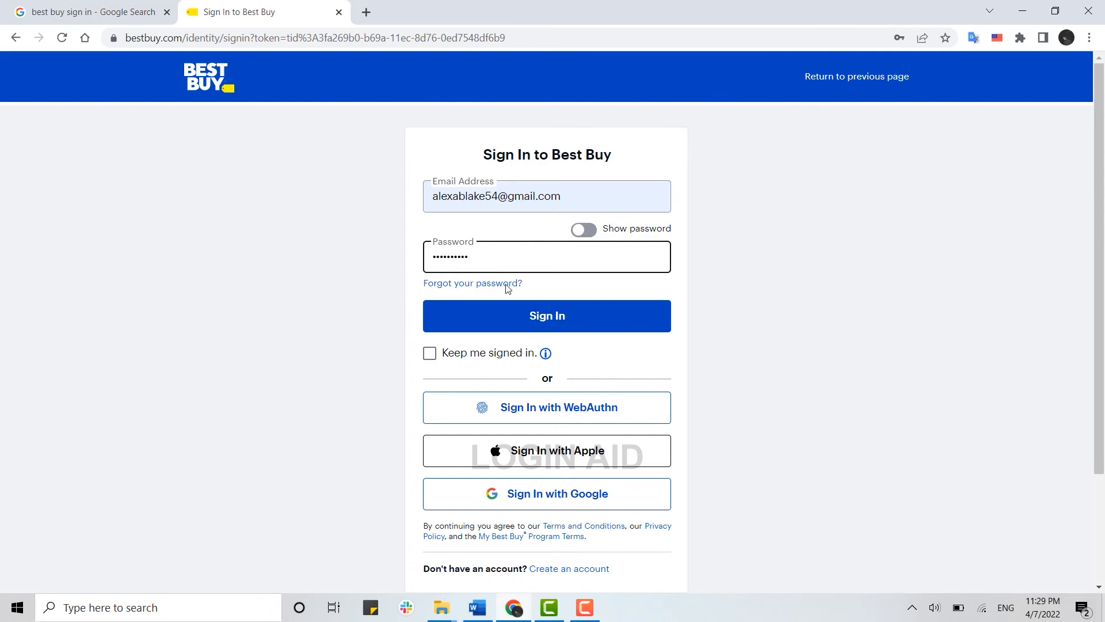
click(545, 316)
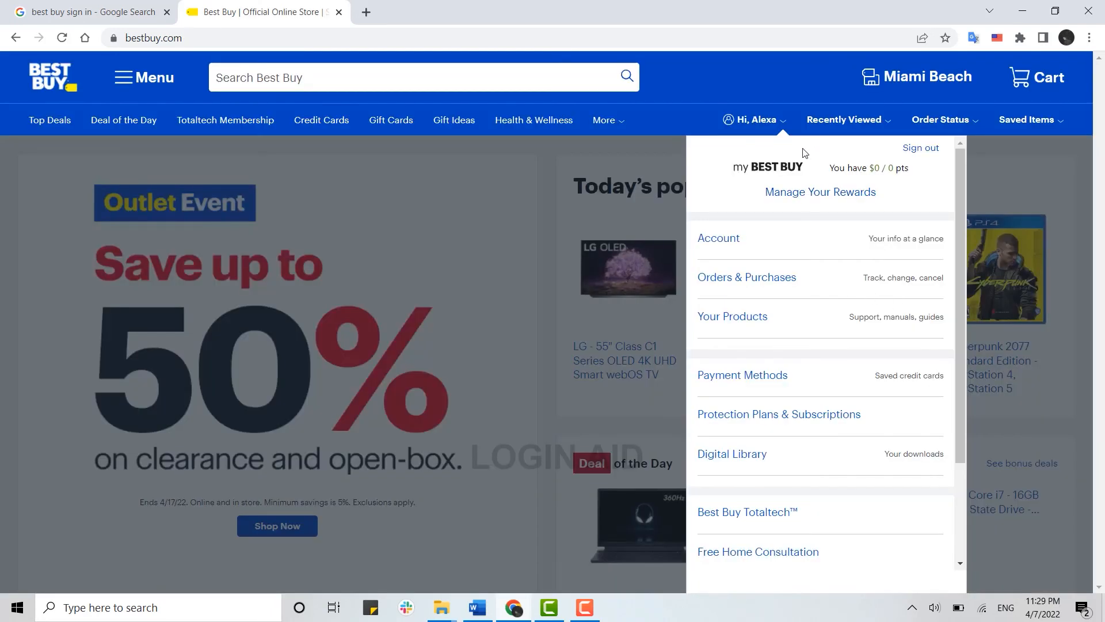
mouse_move(774, 128)
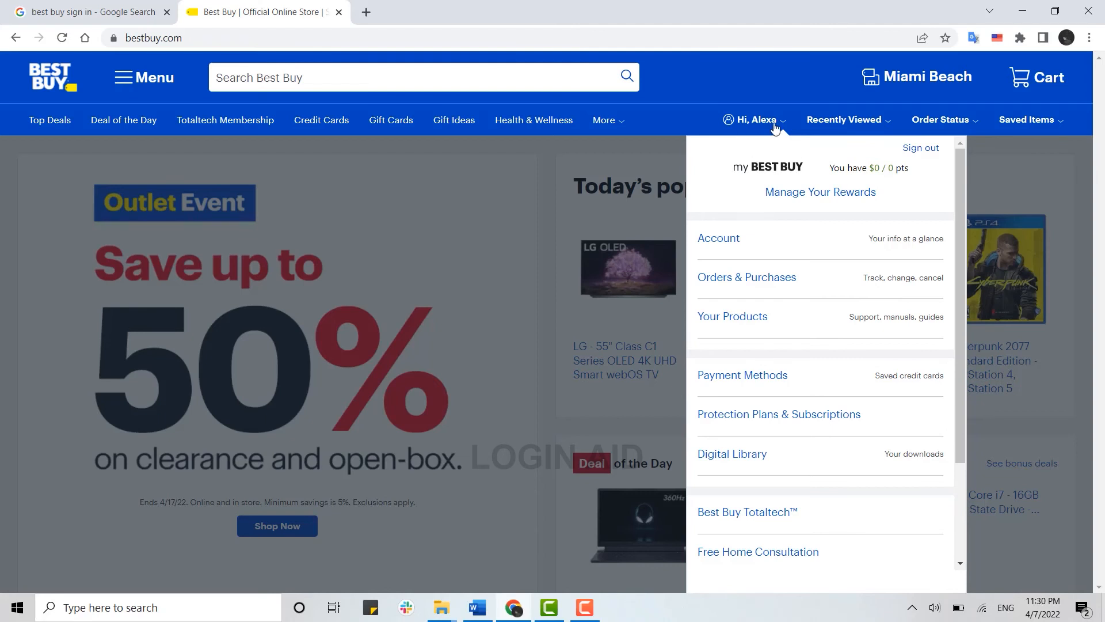